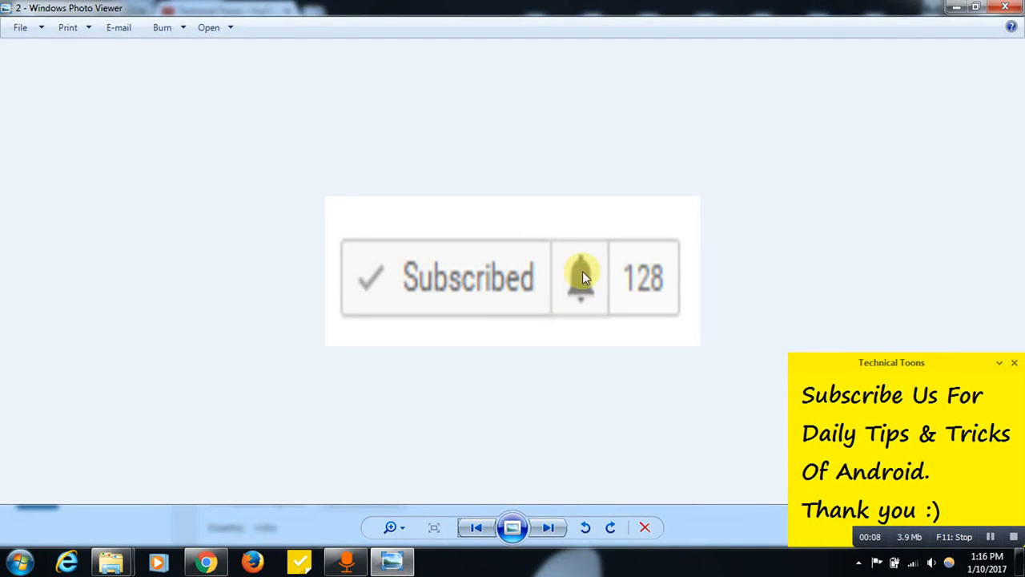
- Advance Windows Photo Viewer from the subscribe picture to the notifications picture
left_click(580, 278)
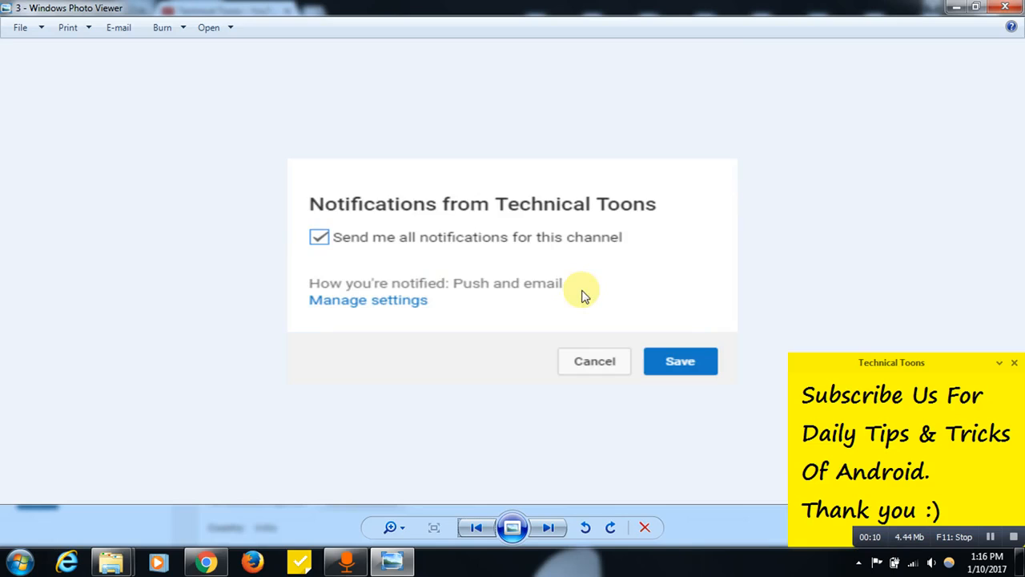
mouse_move(735, 346)
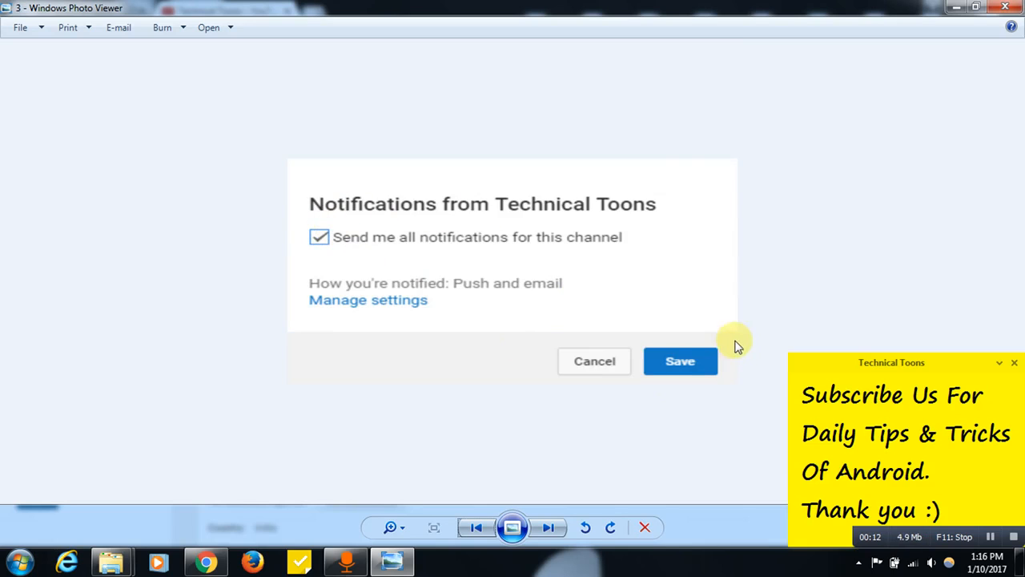
mouse_move(352, 227)
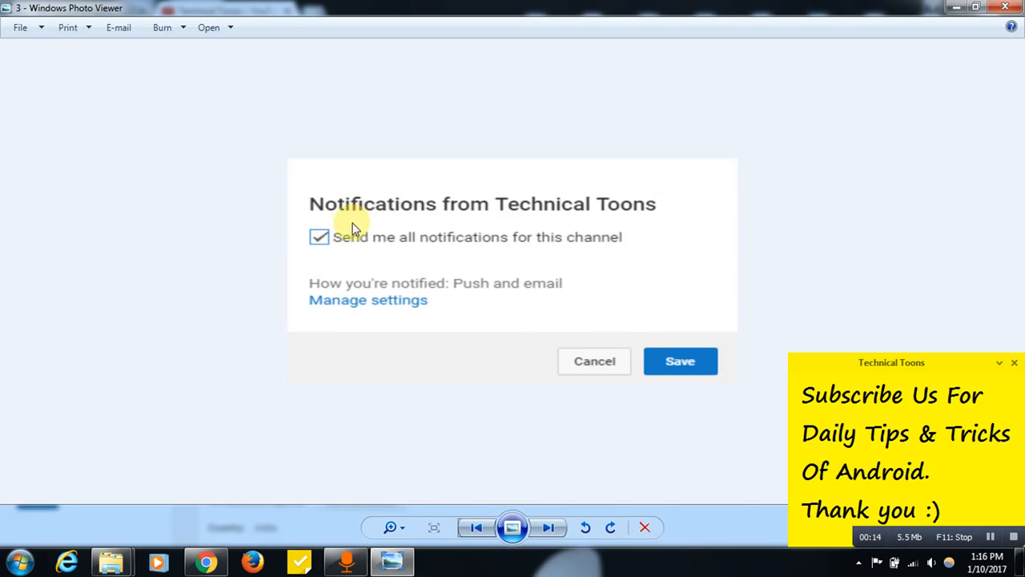
mouse_move(611, 214)
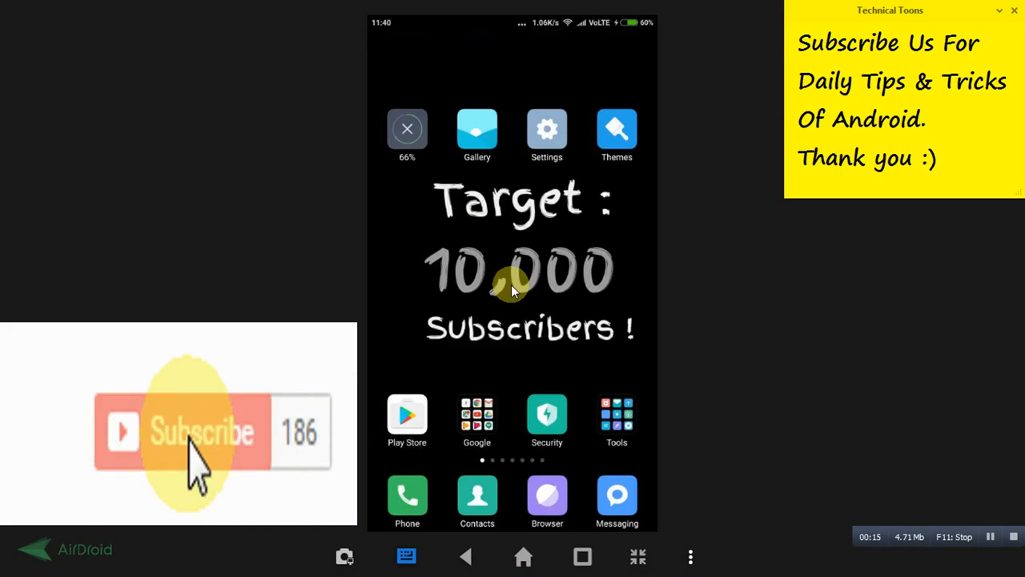
- Reach the phone's file Explorer APKs list and bring Technicaltoons.apk into view
left_click(201, 432)
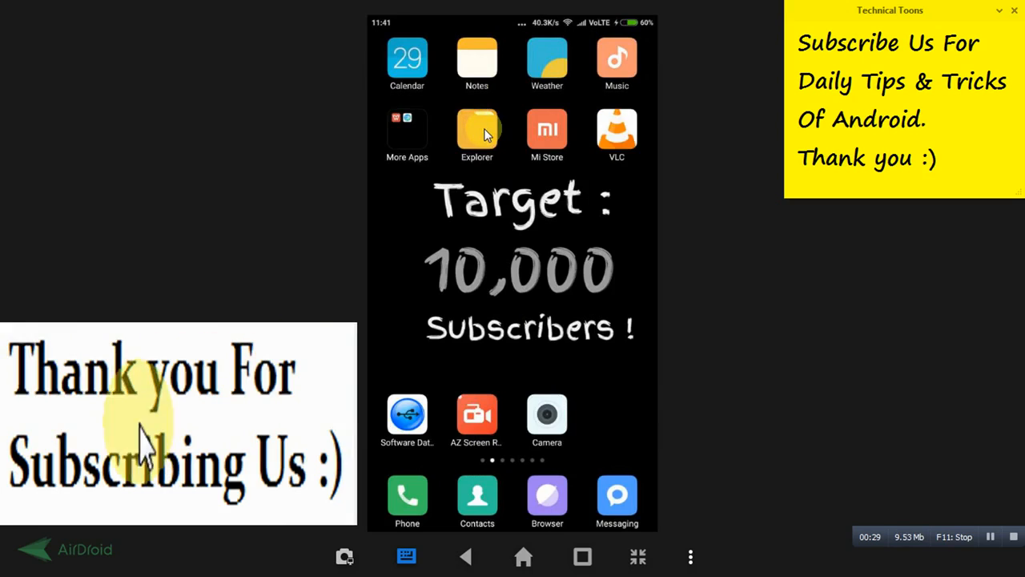
left_click(477, 131)
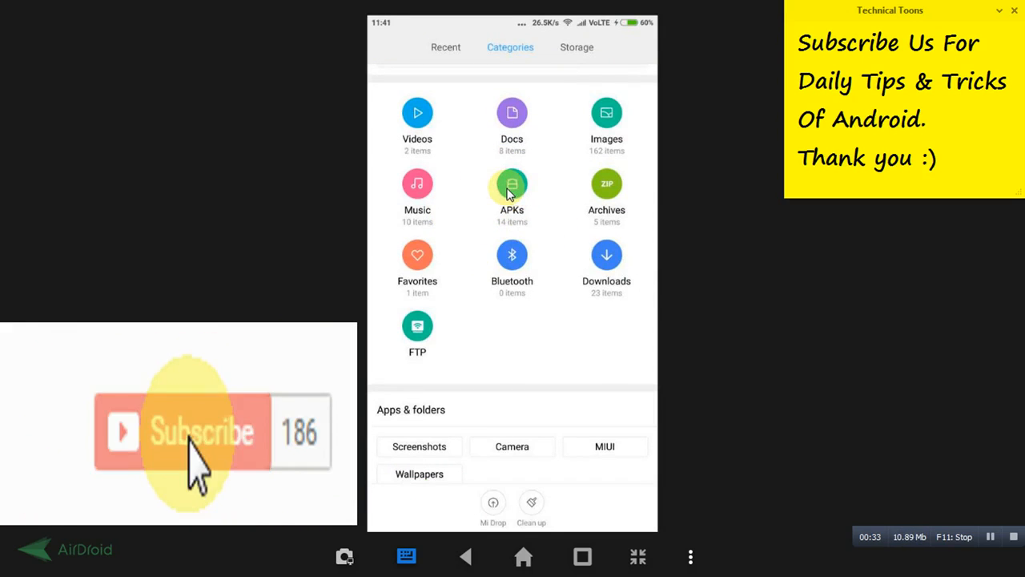
left_click(512, 189)
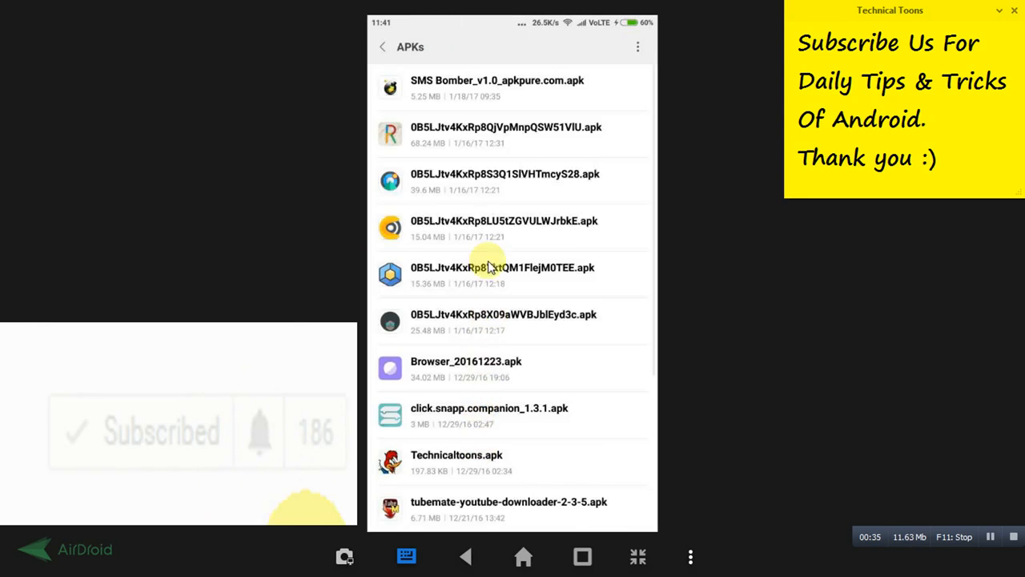
scroll("down", 3)
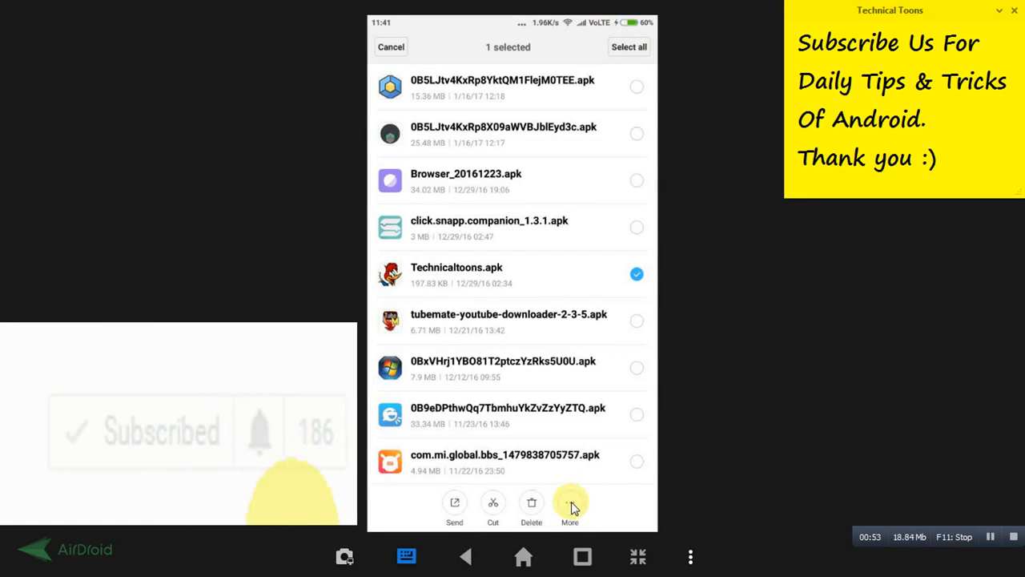
- Rename Technicaltoons.apk to Technicaltoons.txt, accepting the extension change warning
left_click(570, 505)
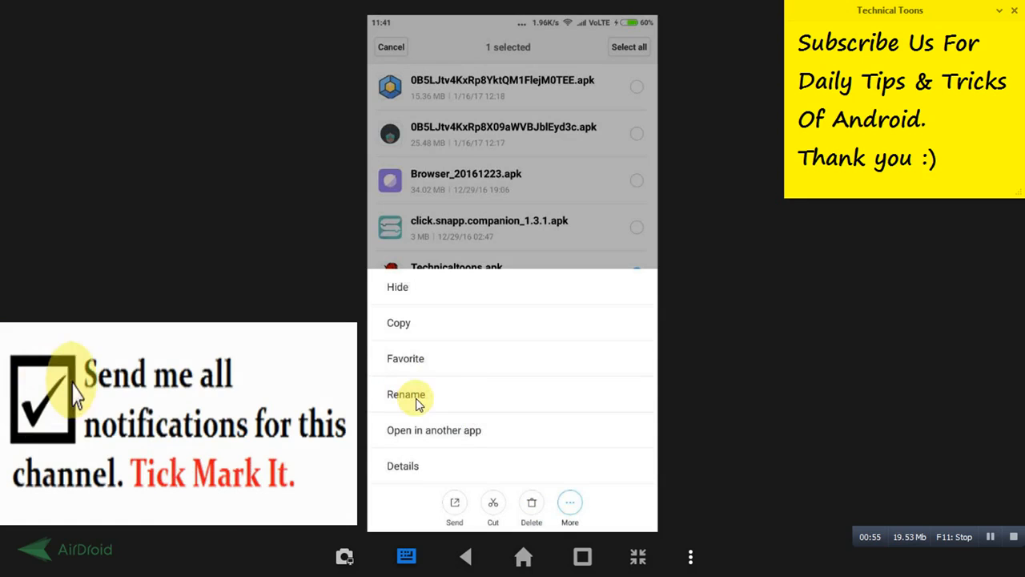
left_click(405, 394)
type("Technicaltoons.txt")
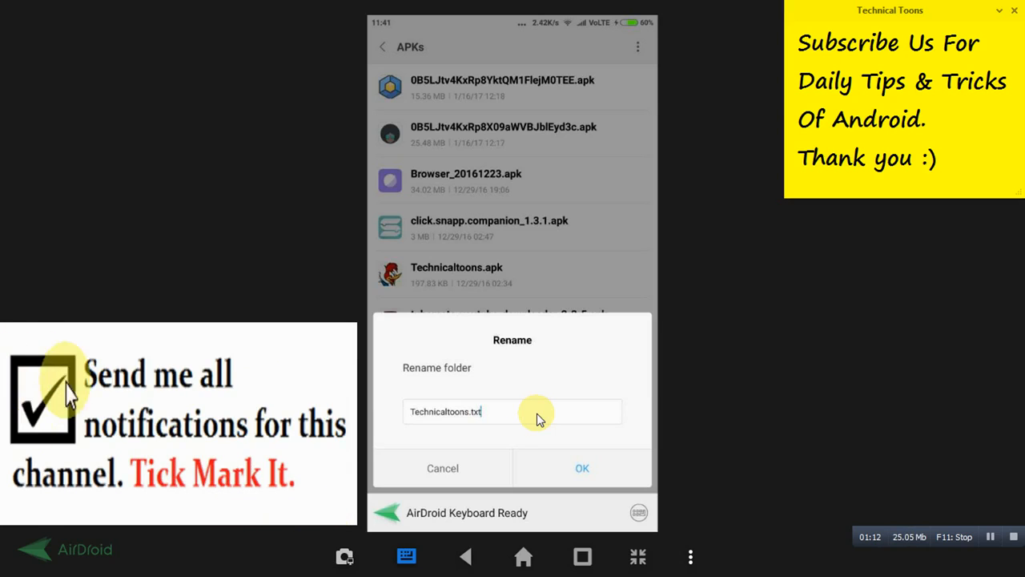
left_click(583, 468)
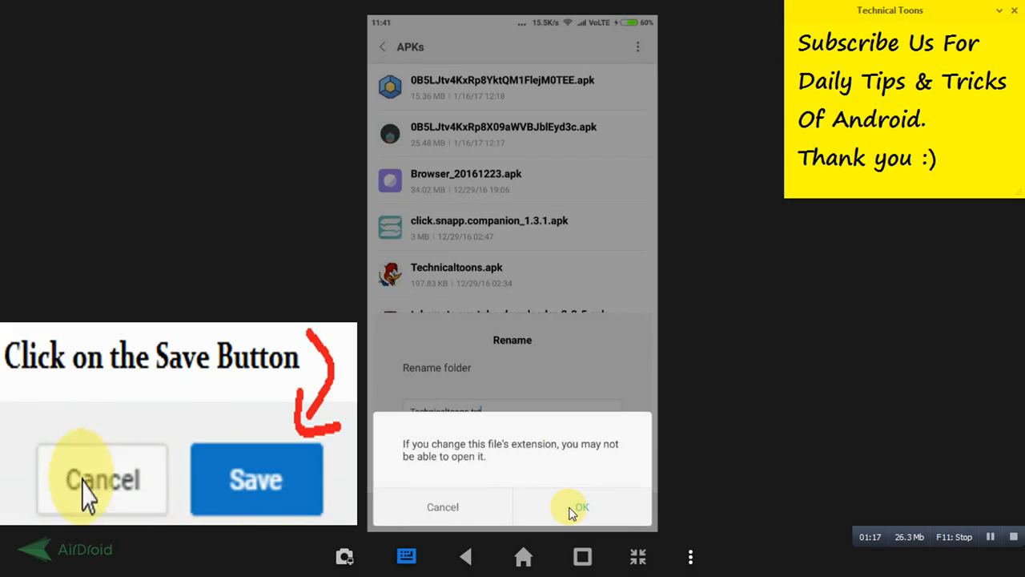
left_click(579, 506)
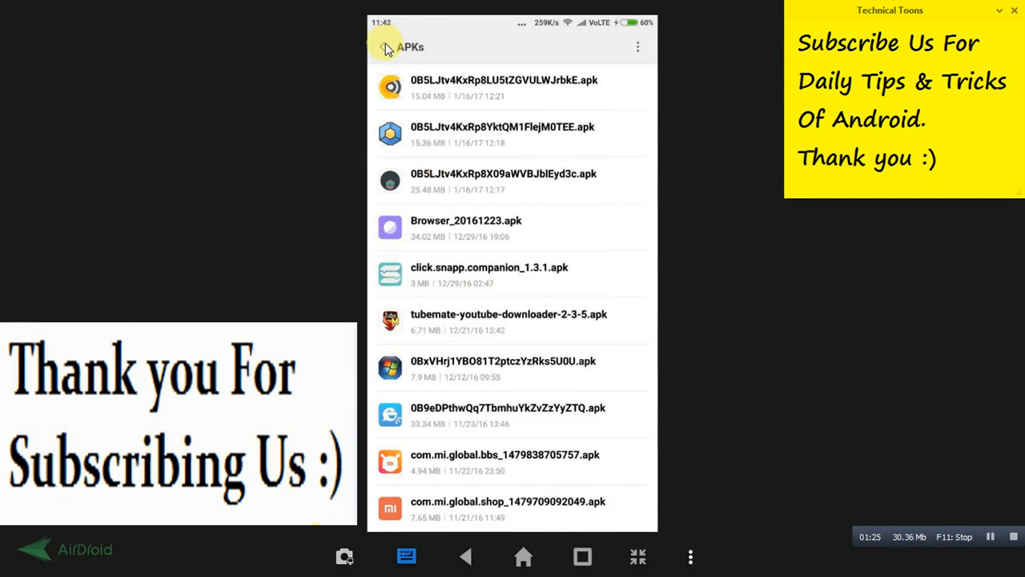
- Find Technicaltoons.txt in Docs, view its Send share apps, then cancel without sending
left_click(386, 47)
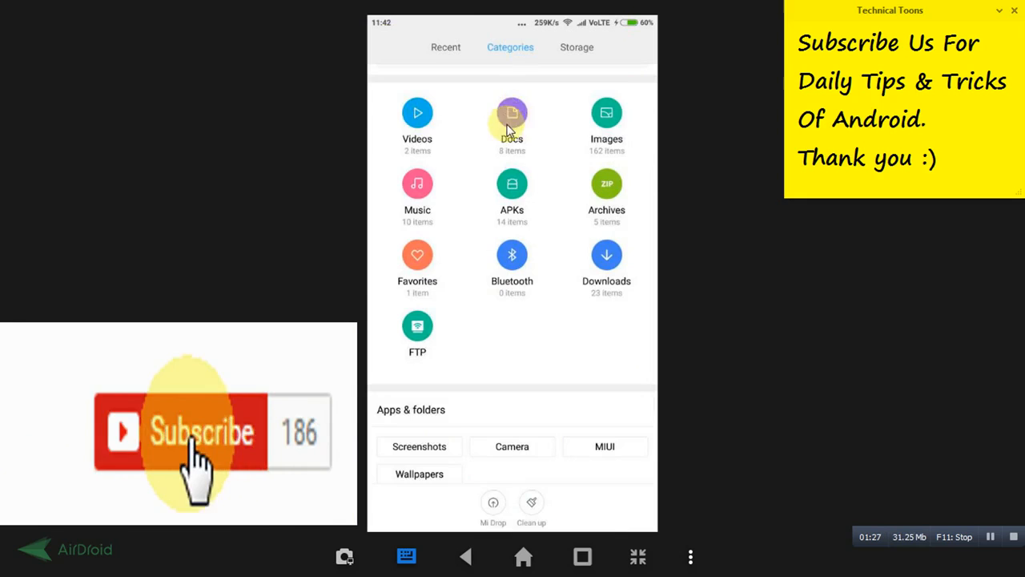
left_click(512, 120)
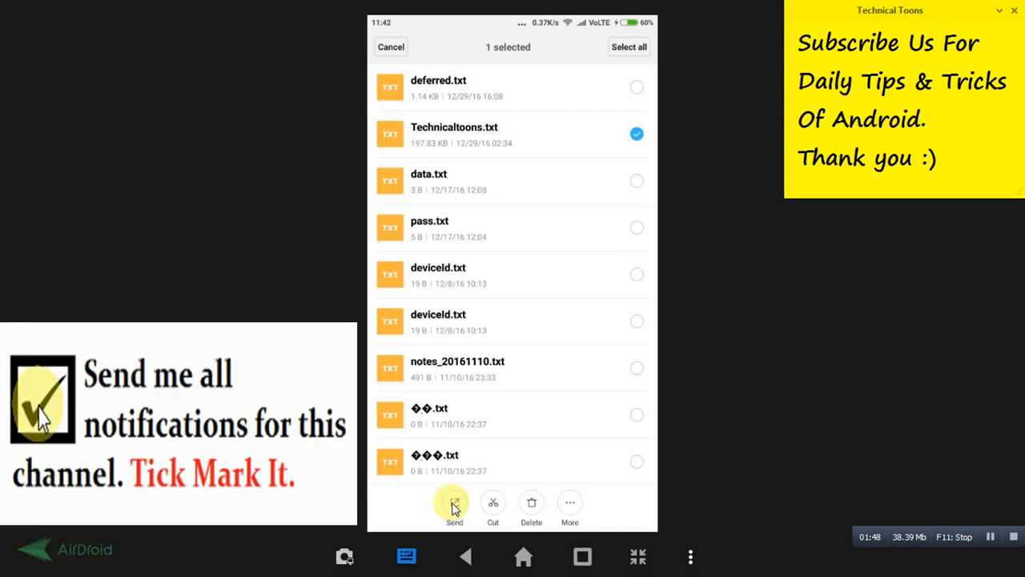
left_click(455, 504)
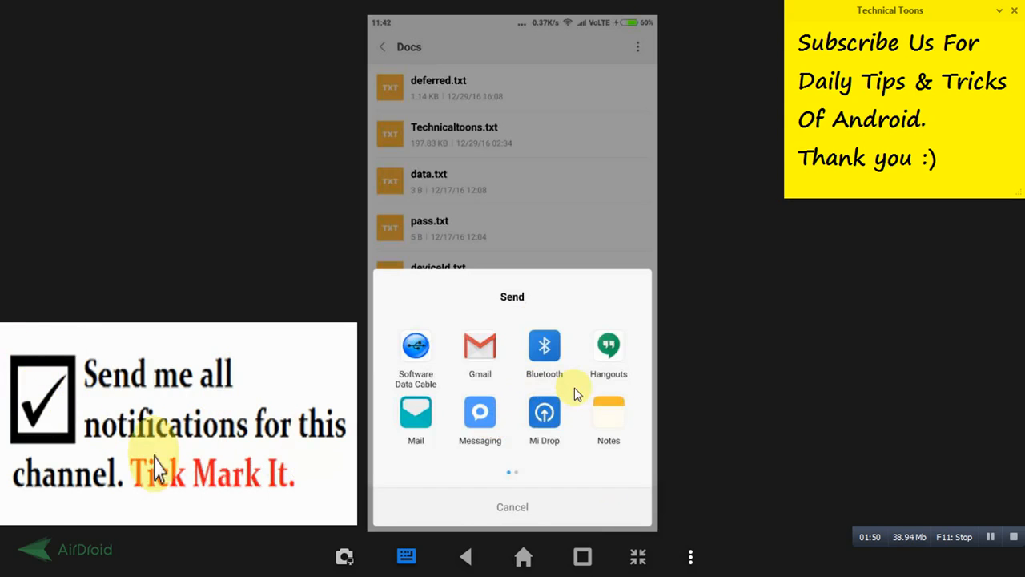
scroll("left", 3)
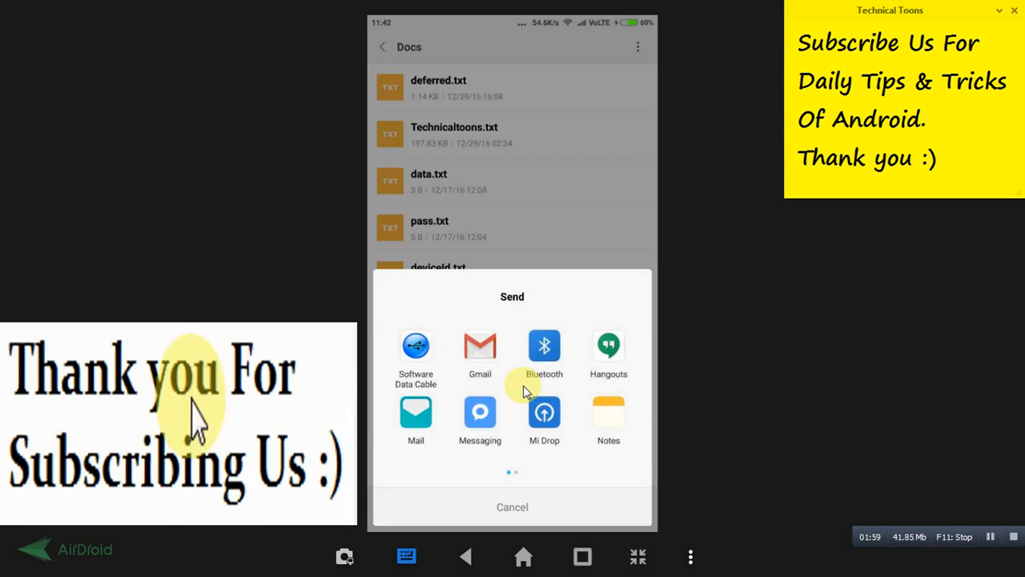
mouse_move(479, 344)
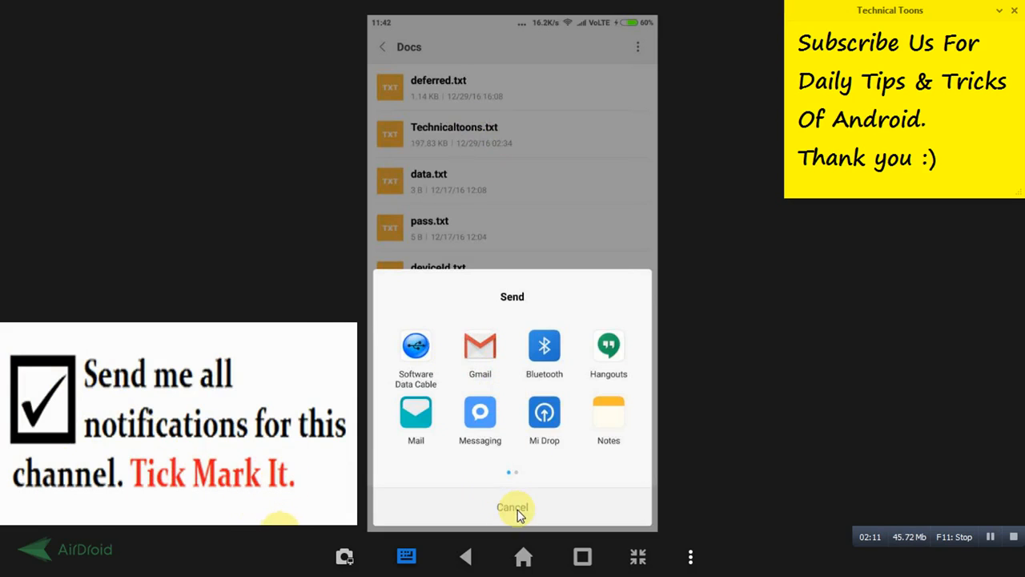
left_click(512, 506)
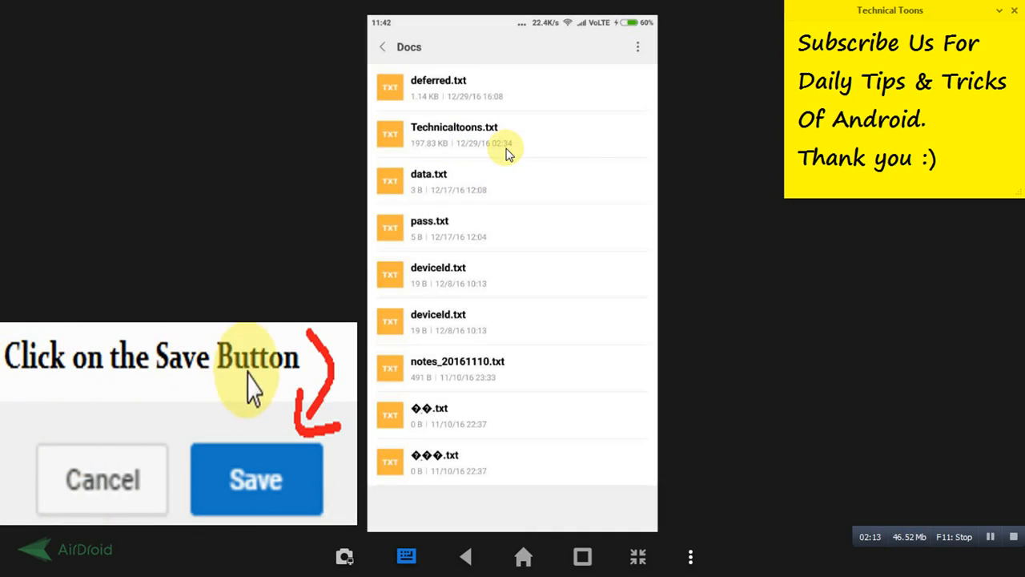
- Reselect Technicaltoons.txt in Docs and show its More file actions
left_click(256, 479)
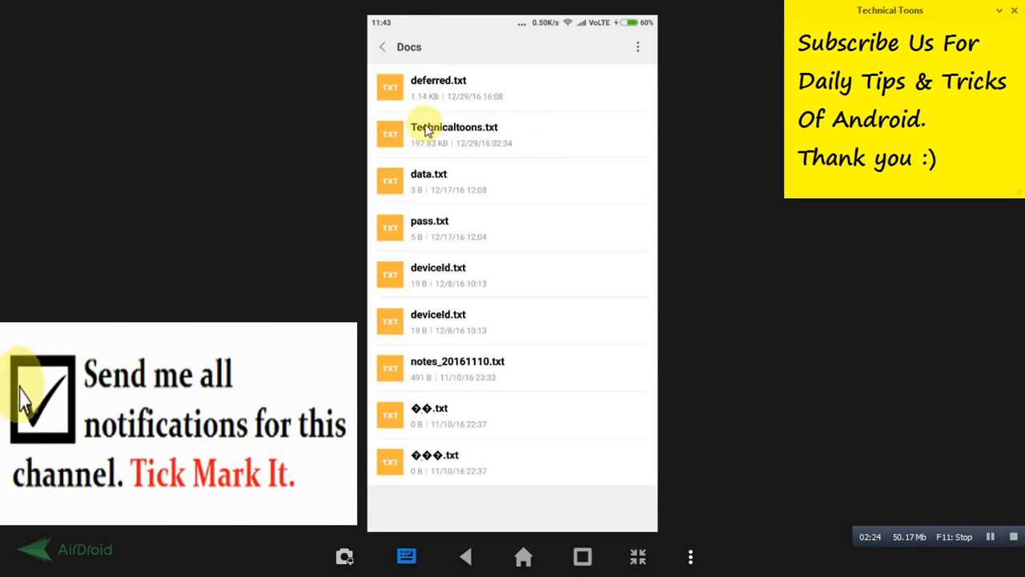
left_click(381, 46)
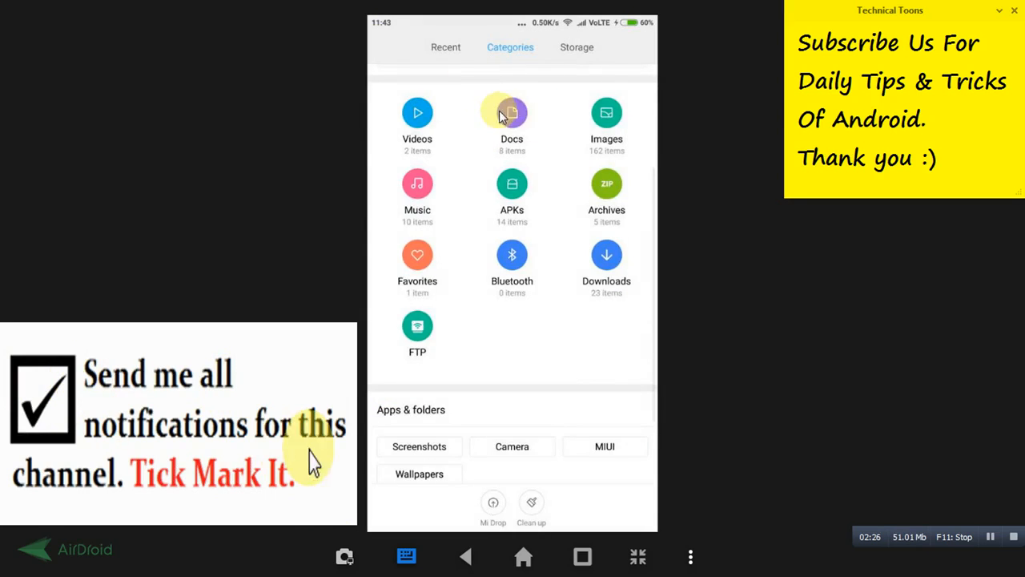
left_click(513, 120)
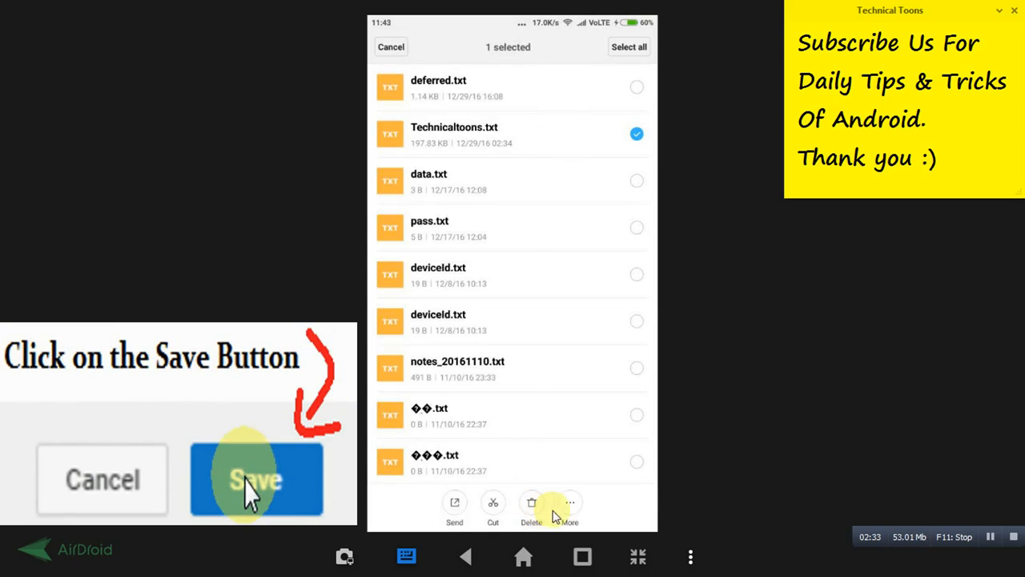
left_click(570, 509)
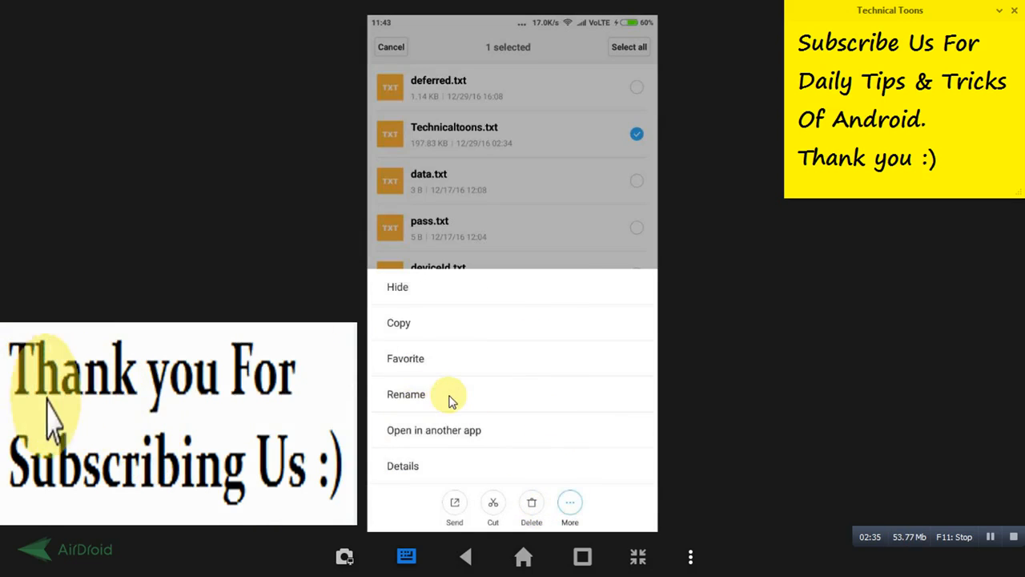
- Rename the file back to Technicaltoons.apk, accept the warning, and return to the APKs list
left_click(405, 394)
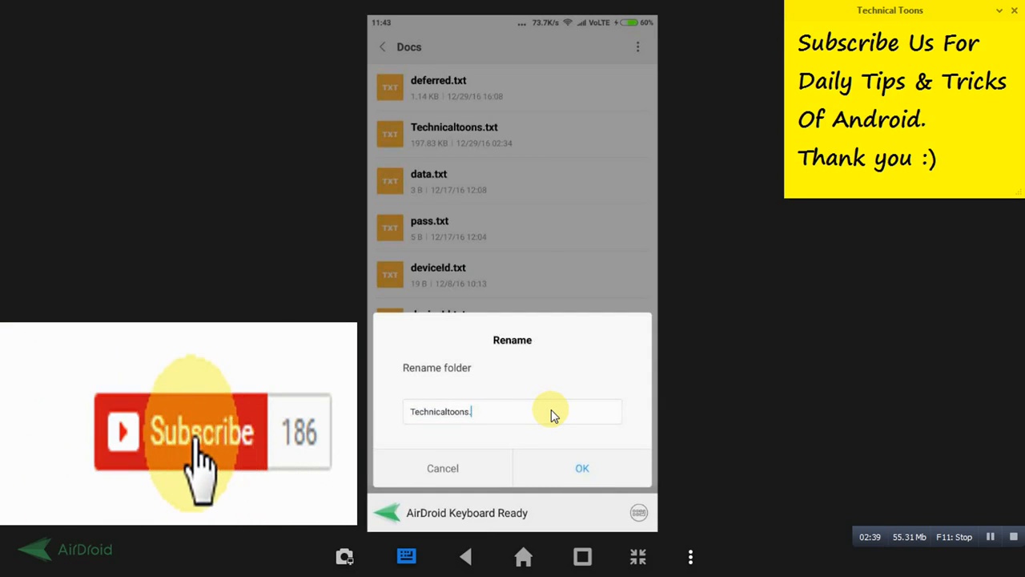
type("apk")
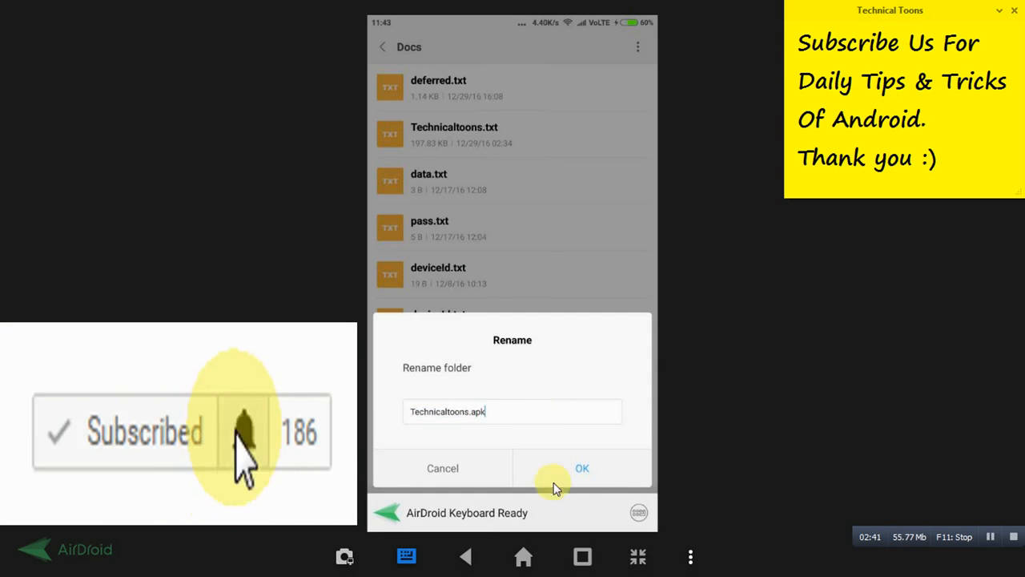
left_click(583, 468)
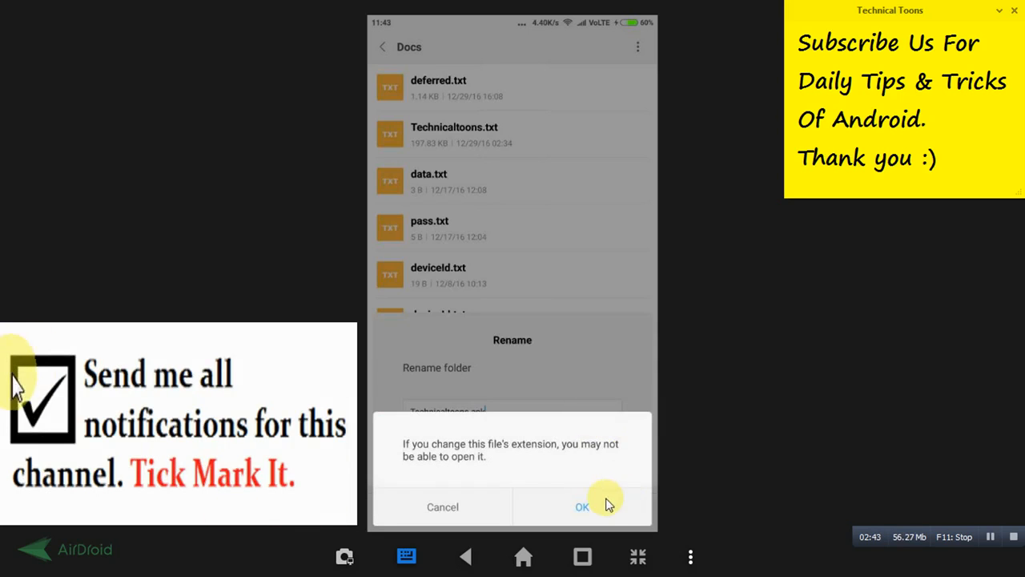
left_click(581, 506)
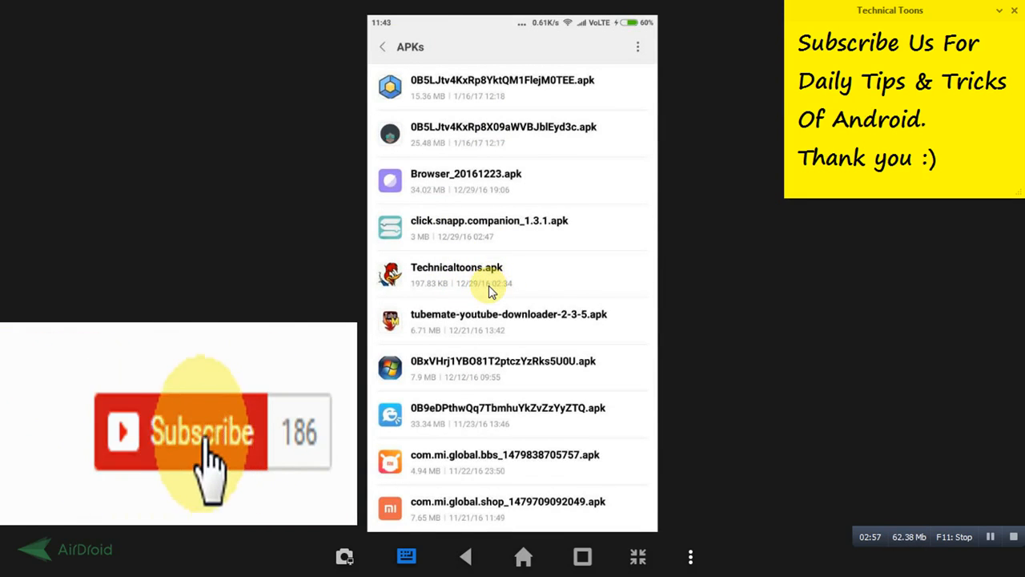
left_click(200, 433)
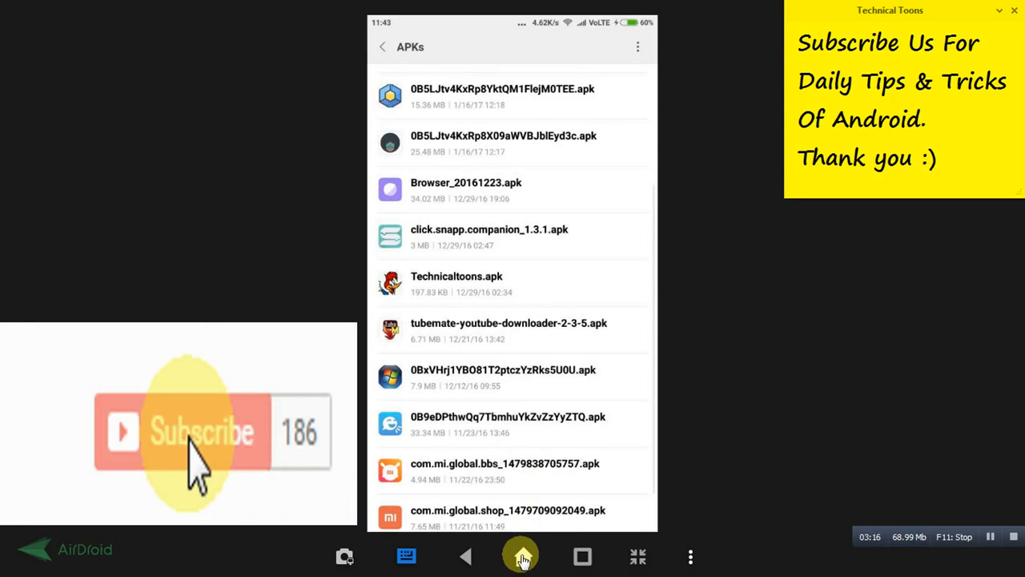
- Search Play Store for 'technical toons' and show the installed Technical Toons app page
left_click(522, 556)
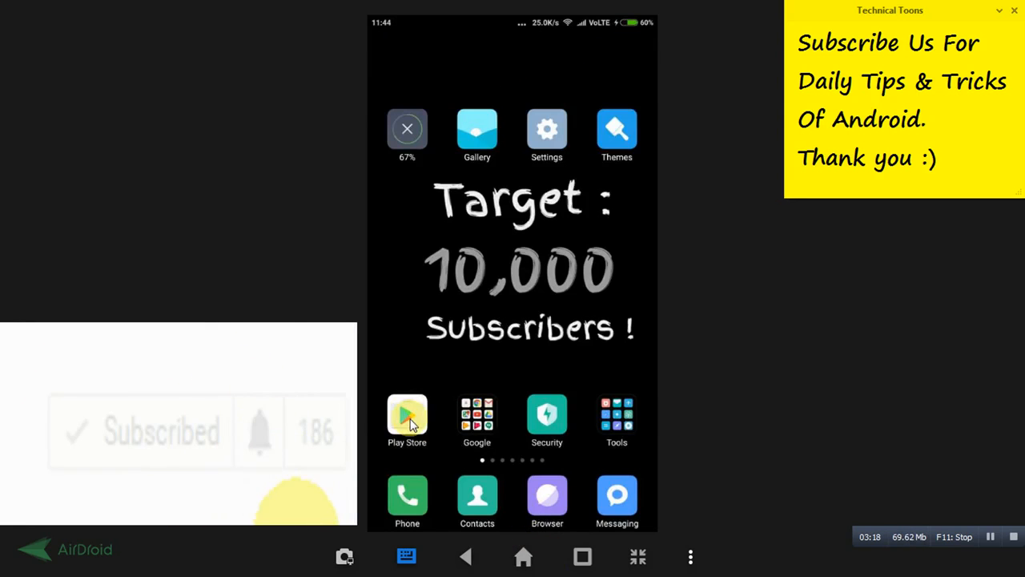
left_click(407, 413)
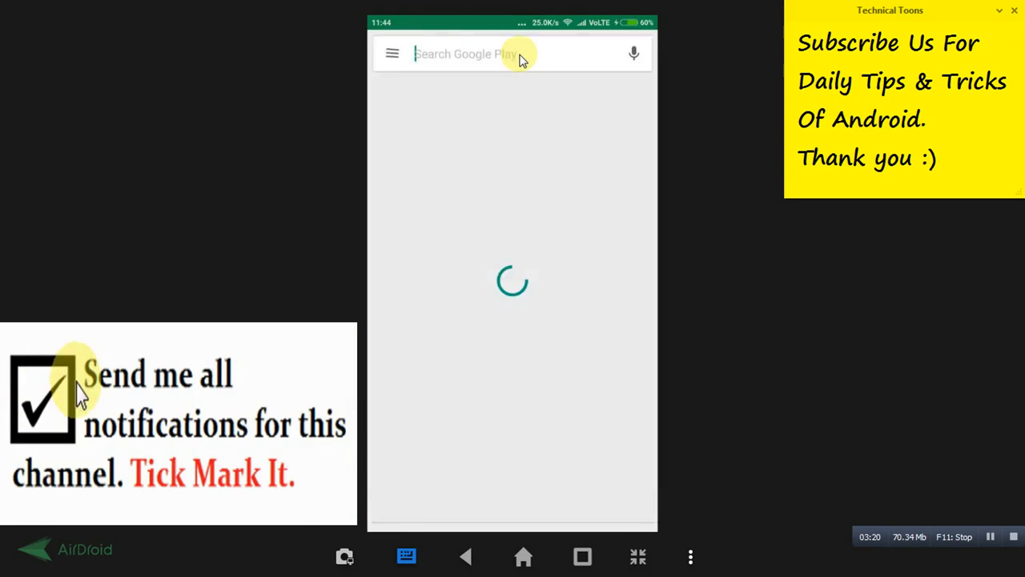
type("technical toons")
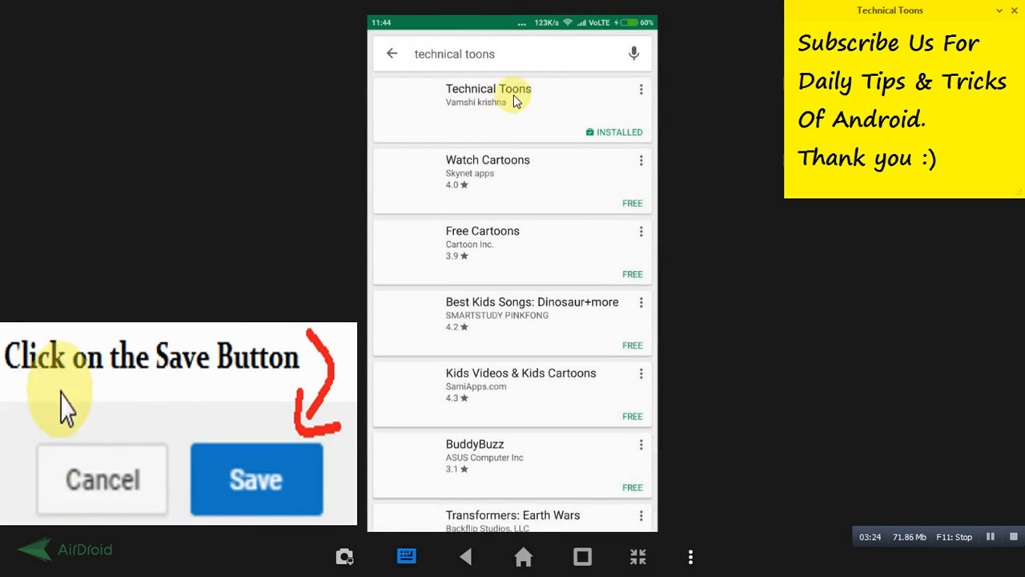
left_click(489, 96)
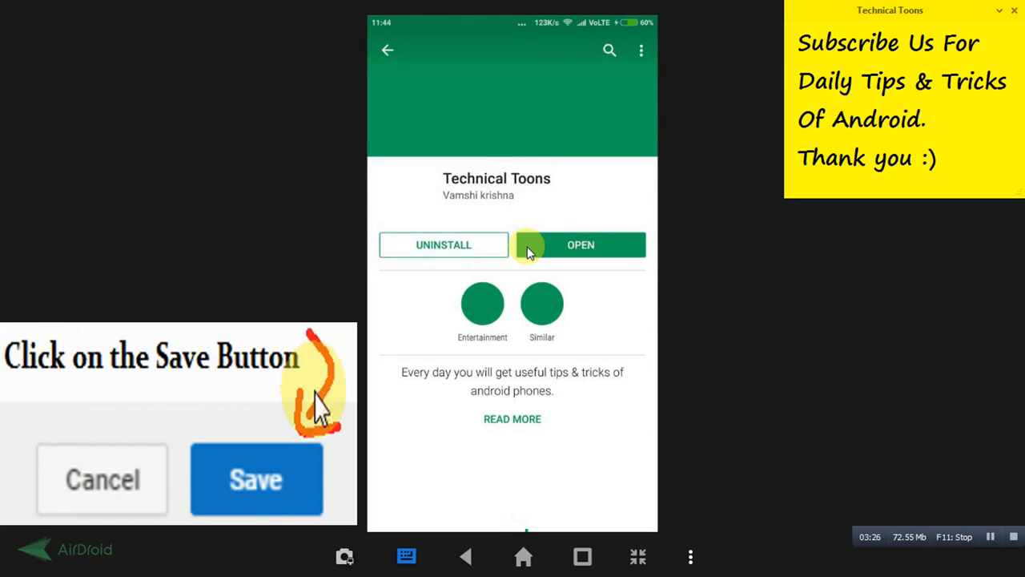